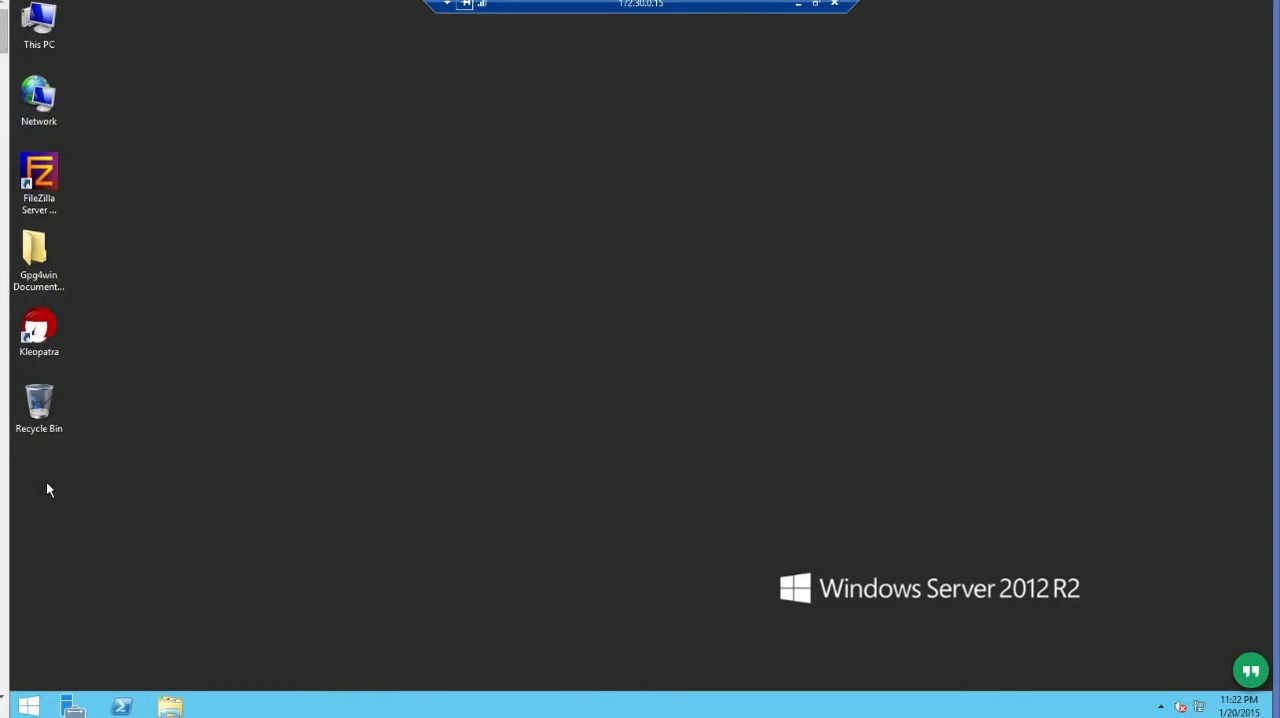
{"action": "mouse_move", "coordinate": [44, 588]}
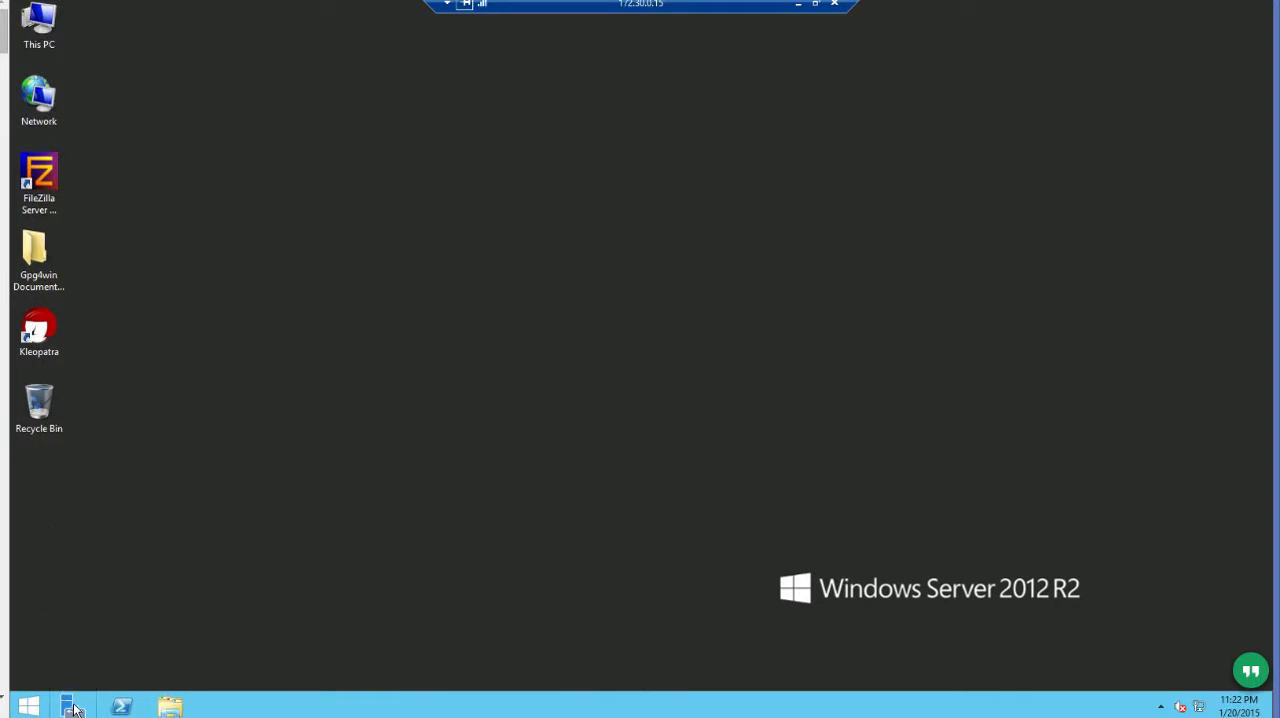
- Open Server Manager and show its Tools list of administrative tools
{"action": "left_click", "coordinate": [72, 706]}
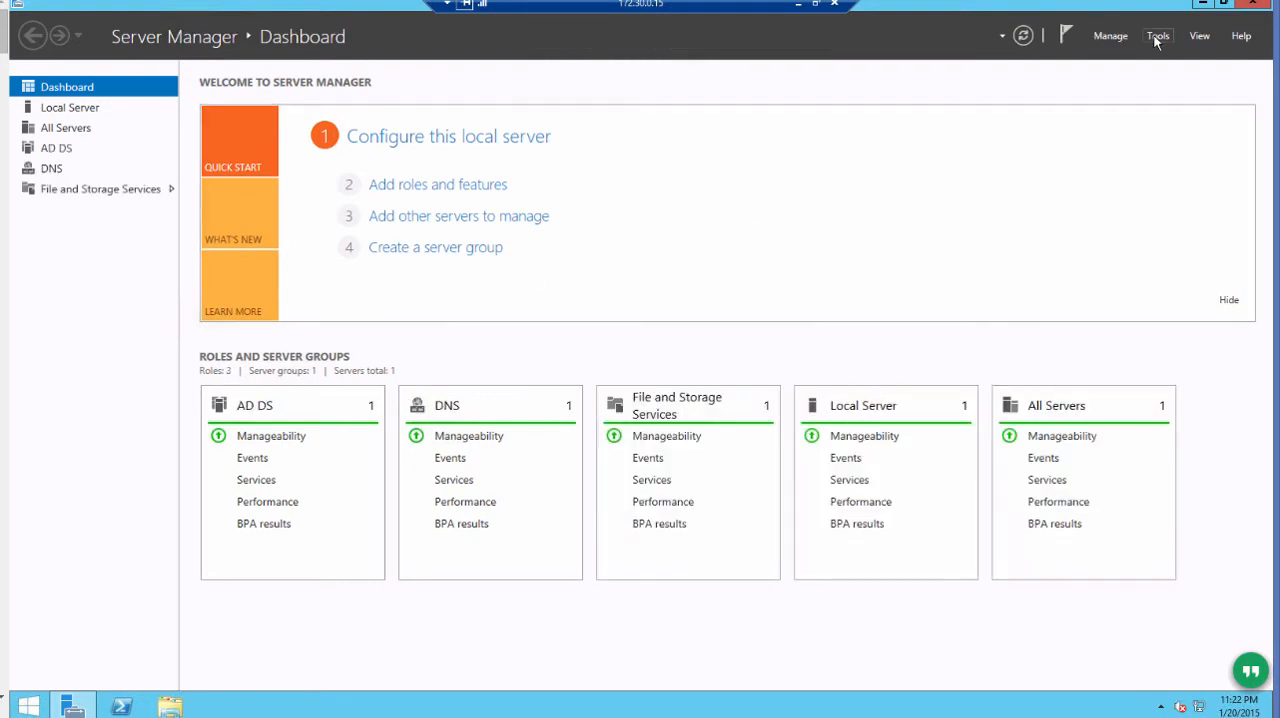
{"action": "left_click", "coordinate": [1157, 36]}
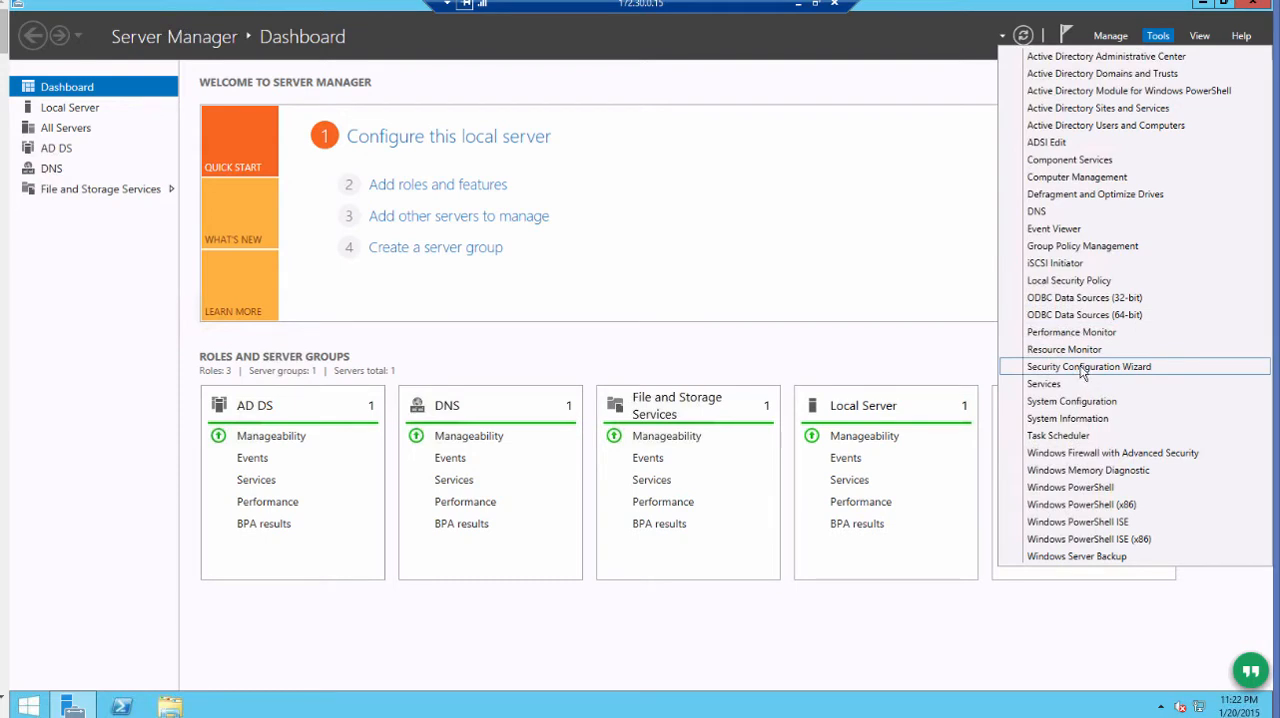
{"action": "mouse_move", "coordinate": [1071, 331]}
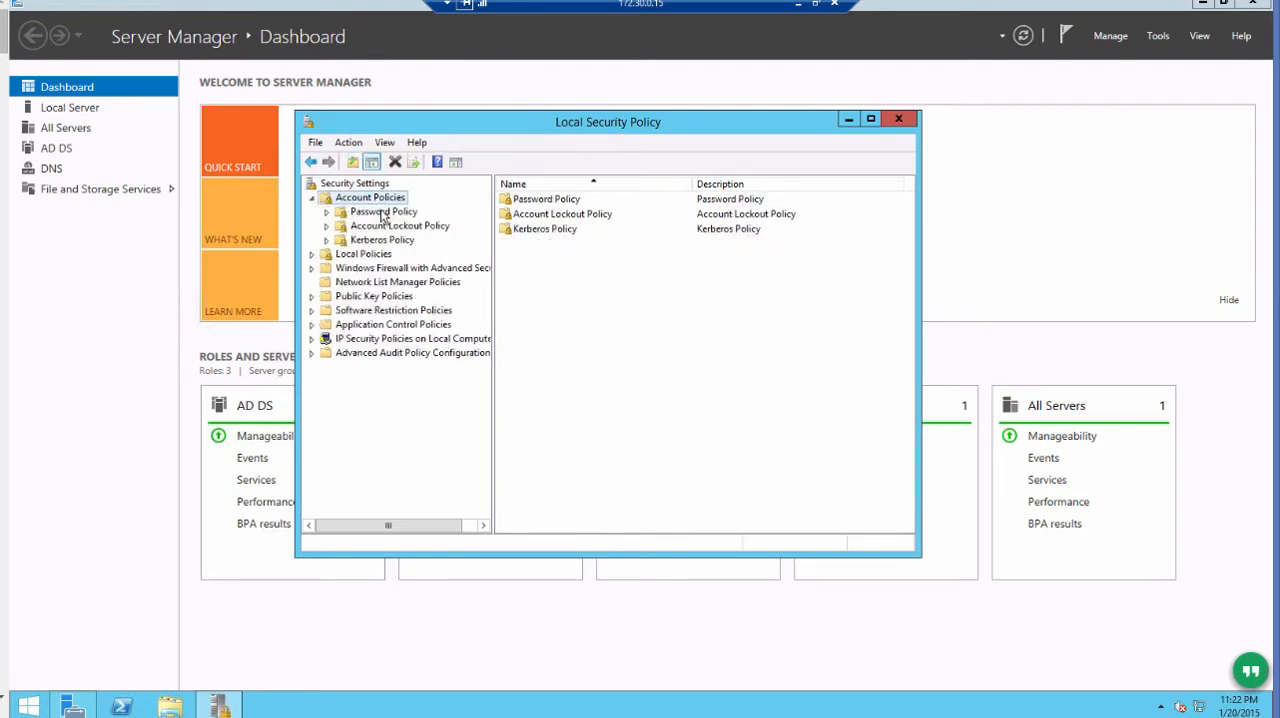
- Show Password Policy settings and open the Enforce password history properties
{"action": "left_click", "coordinate": [383, 211]}
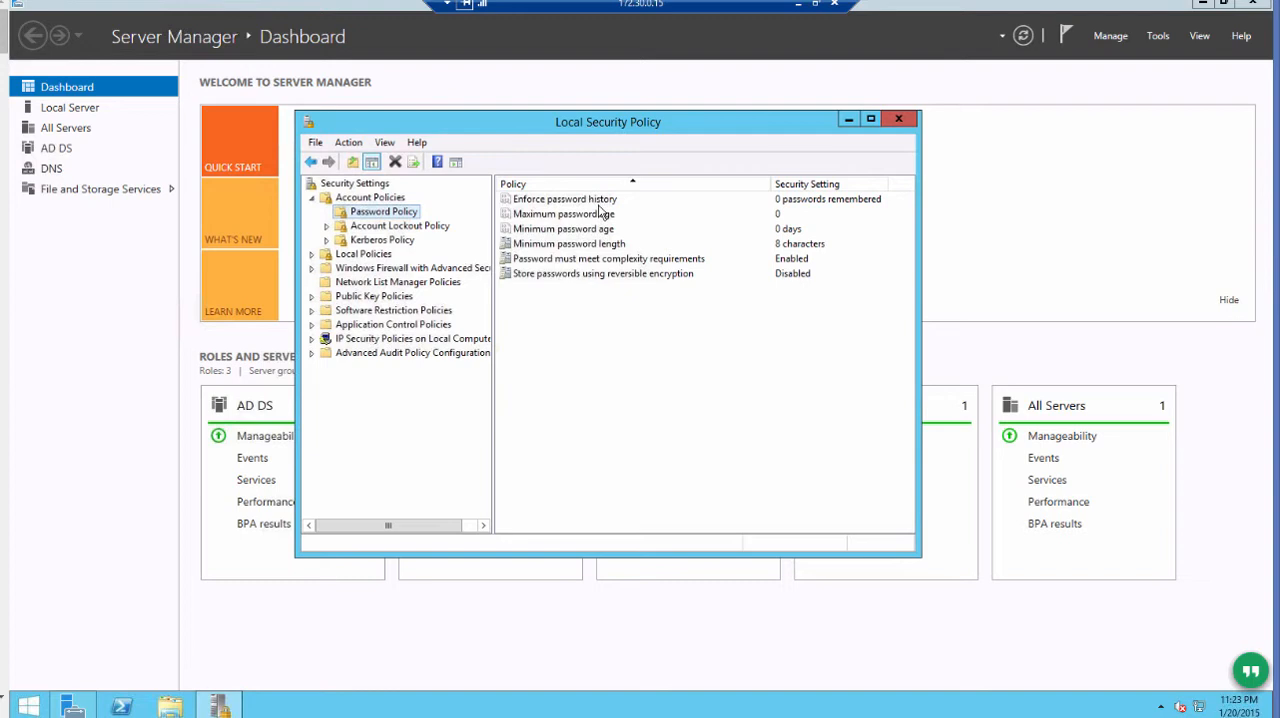
{"action": "double_click", "coordinate": [563, 198]}
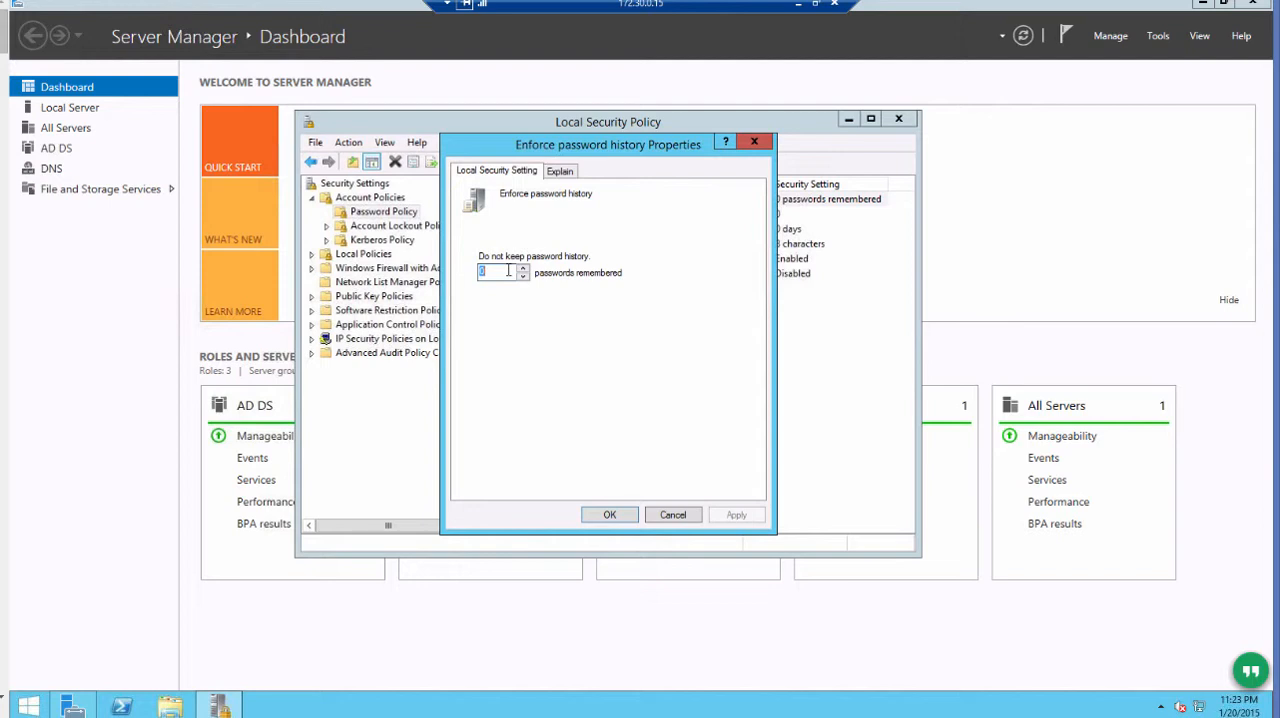
- Set Enforce password history to 10 passwords remembered and confirm
{"action": "type", "text": "10"}
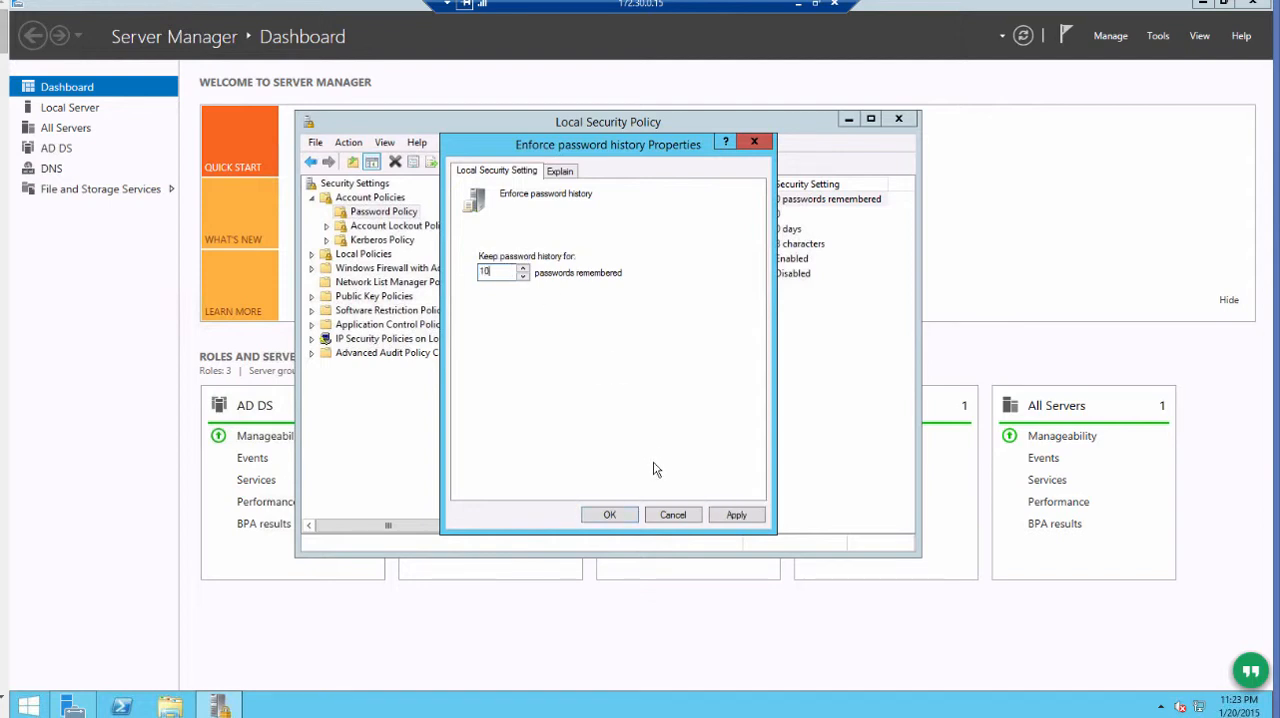
{"action": "left_click", "coordinate": [609, 514]}
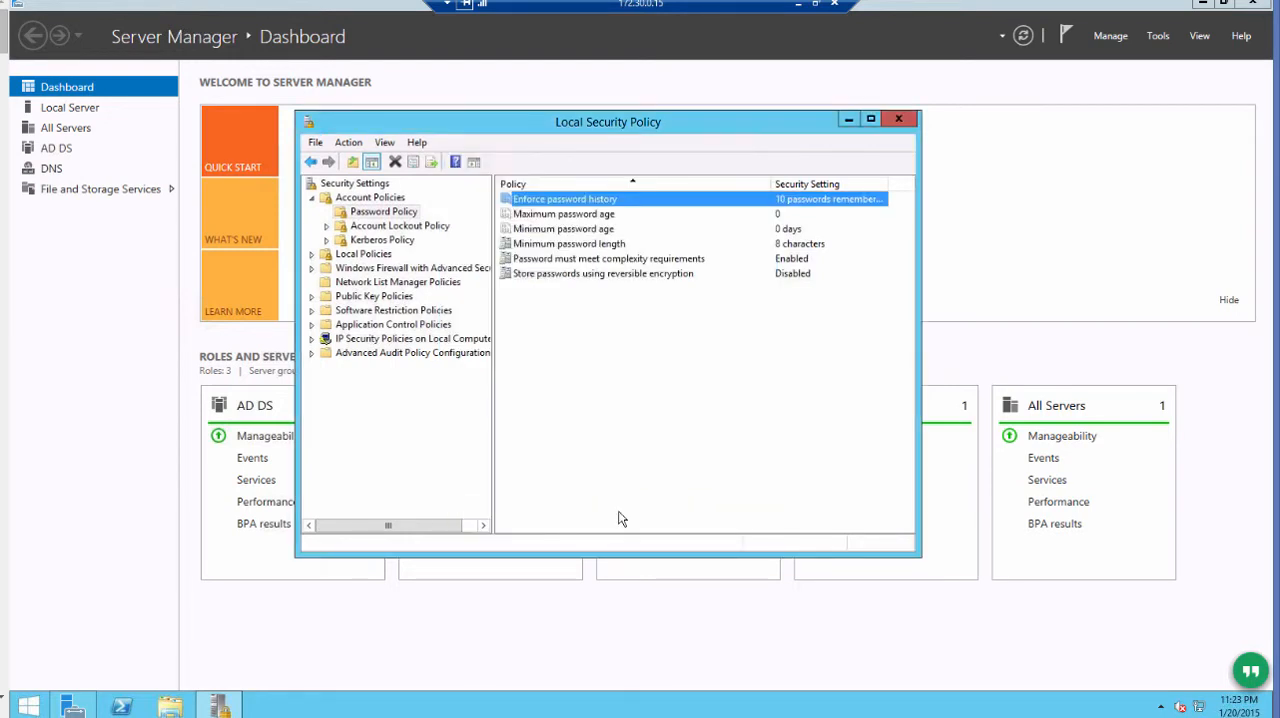
{"action": "mouse_move", "coordinate": [612, 430]}
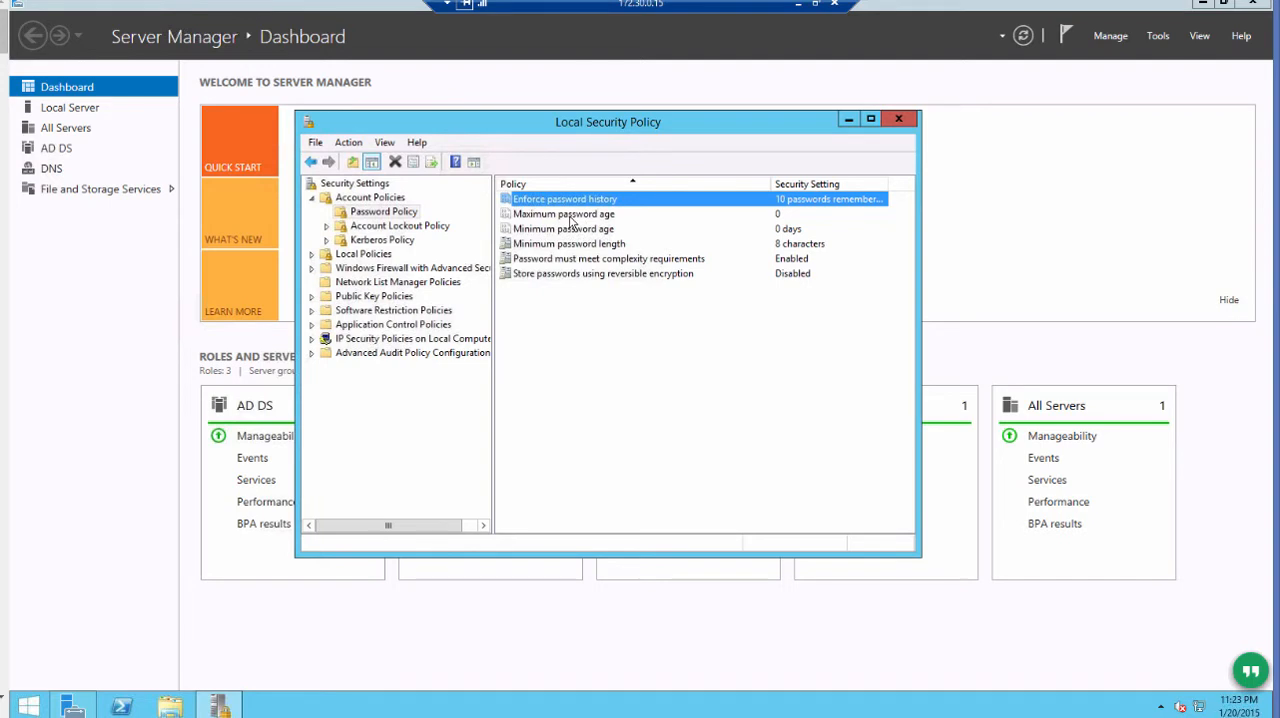
- Open the Maximum password age properties, currently 0 days
{"action": "double_click", "coordinate": [563, 213]}
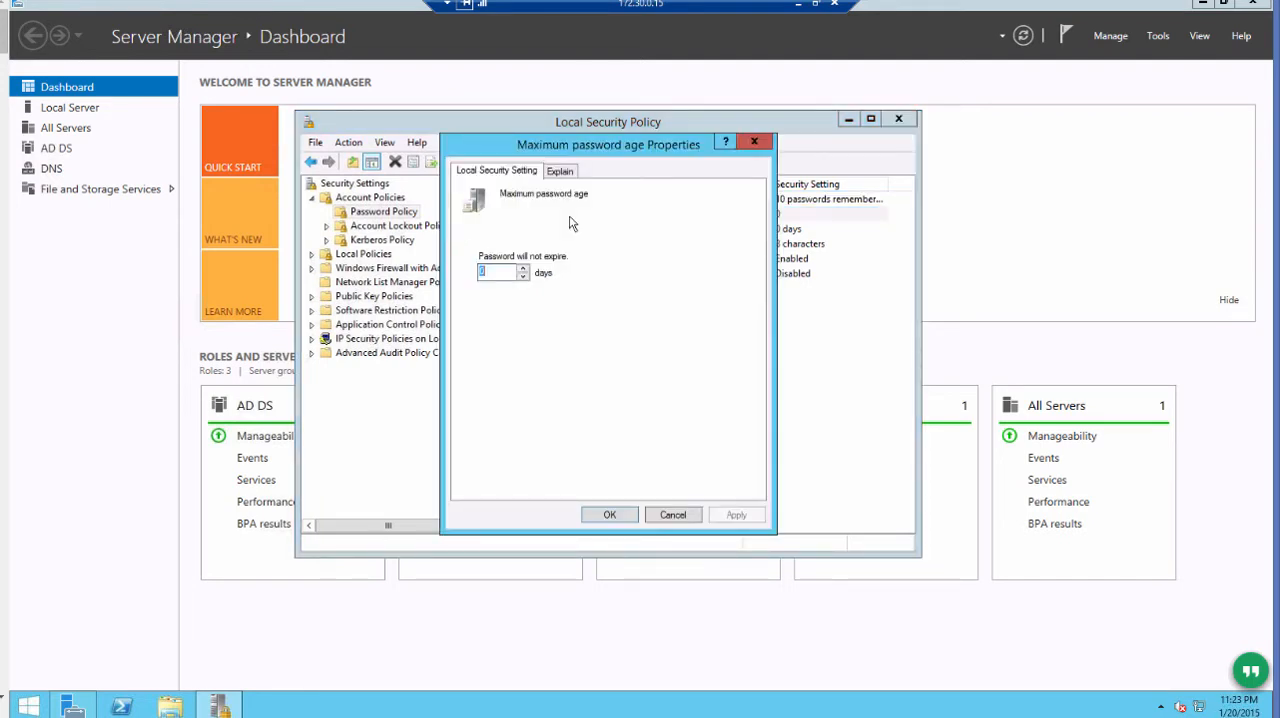
{"action": "mouse_move", "coordinate": [500, 364]}
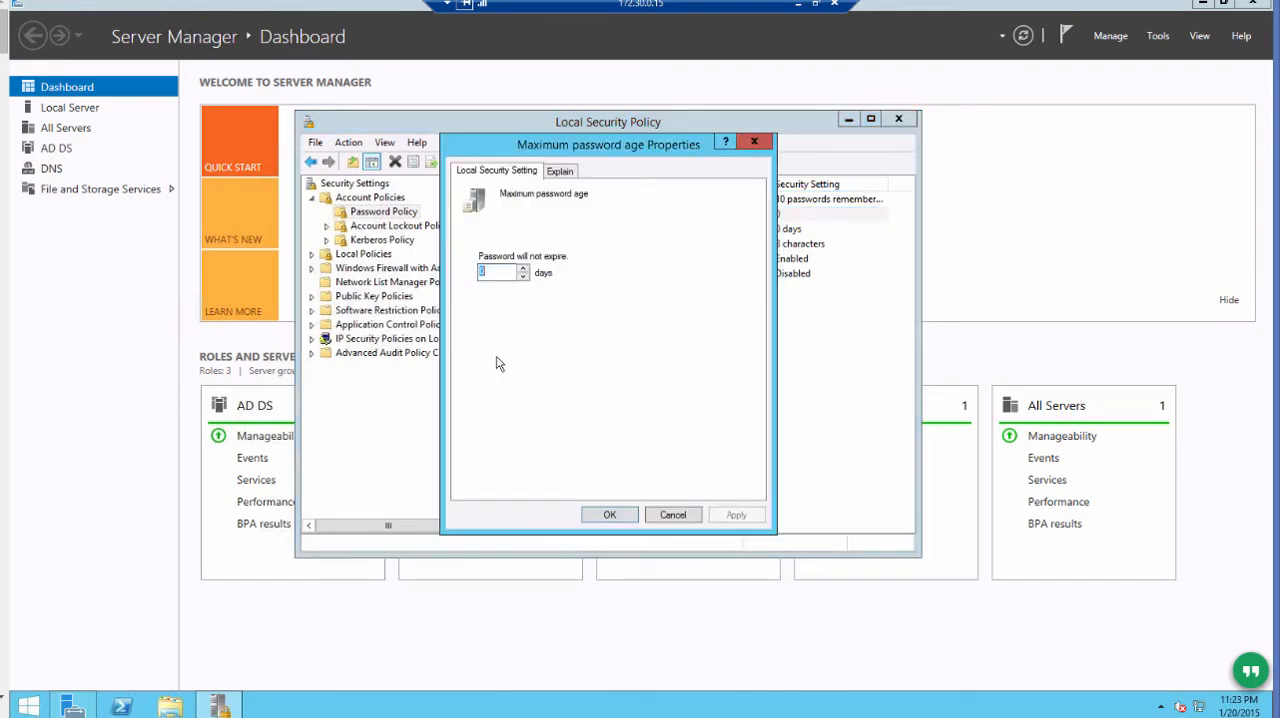